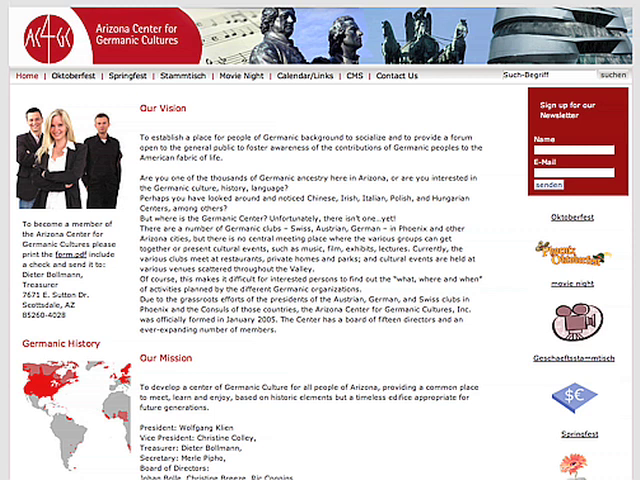
mouse_move(244, 148)
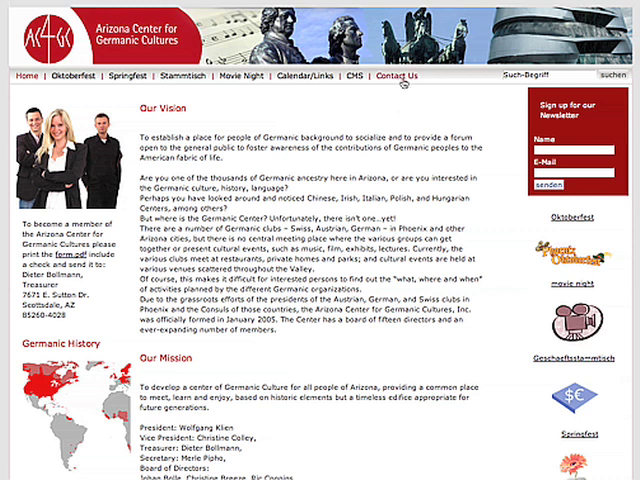
View the Contact Us page and its full contact listings
left_click(396, 76)
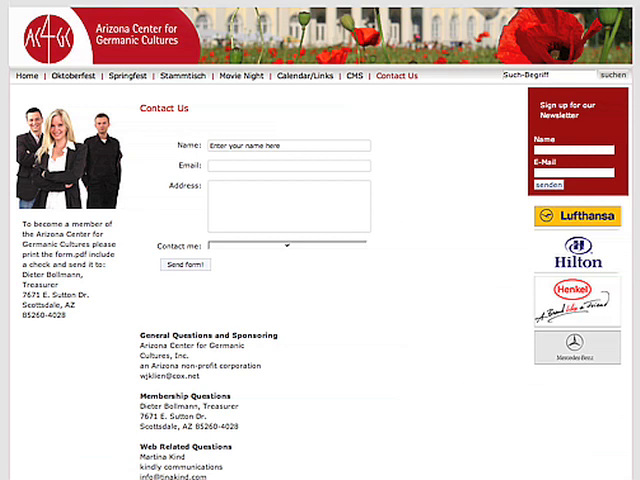
scroll("down", 3)
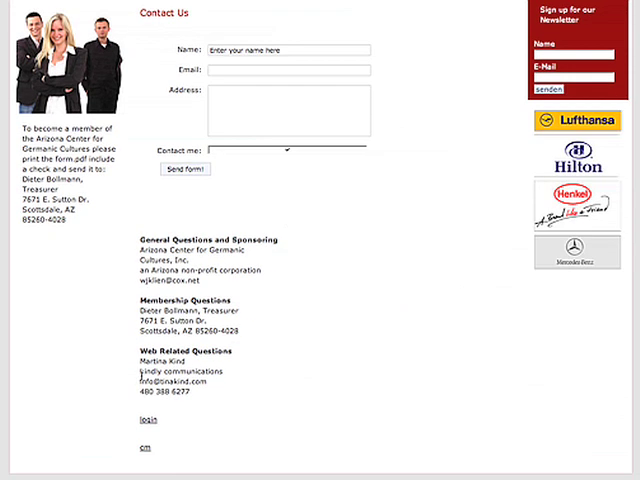
mouse_move(146, 420)
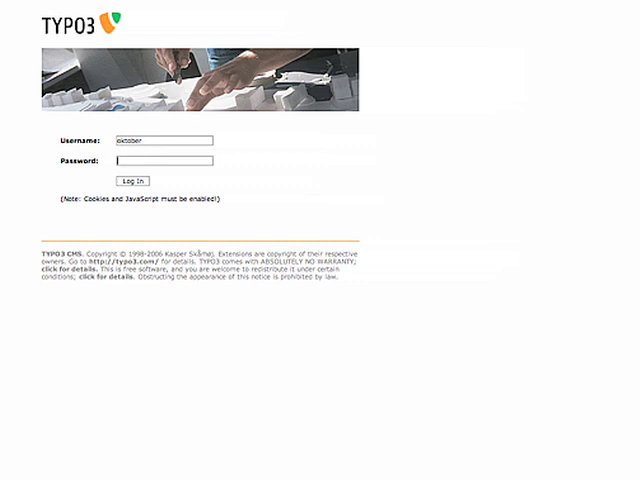
Log in to the TYPO3 backend to edit the Our Vision text element
left_click(140, 180)
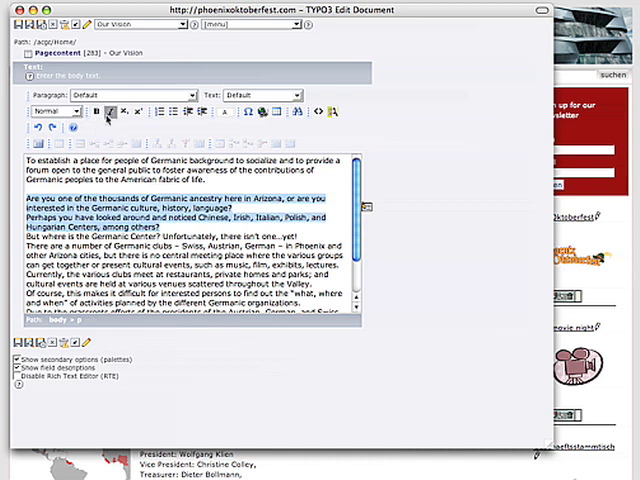
Make the three opening questions a bulleted list and start the Insert Link dialog
left_click(166, 112)
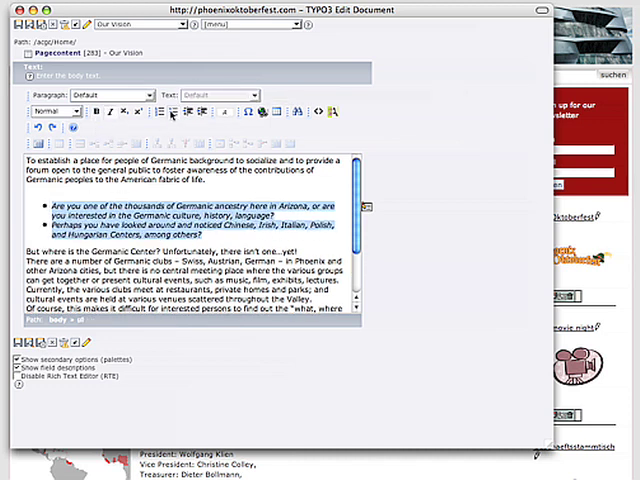
left_click(172, 112)
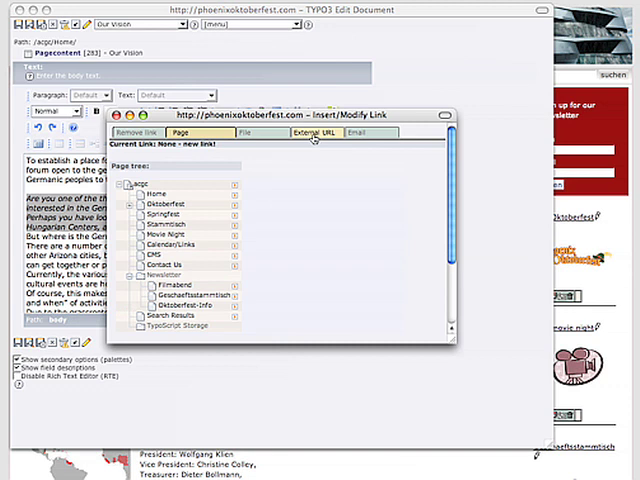
Link the Our Vision text to an external URL, then view the Movie Nights 2007 page
left_click(312, 132)
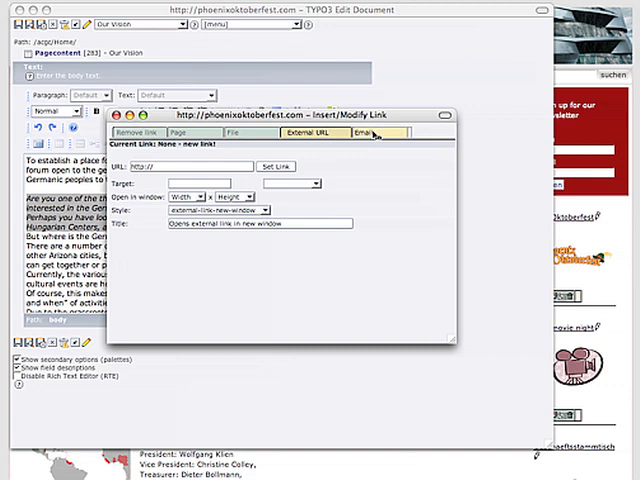
left_click(376, 132)
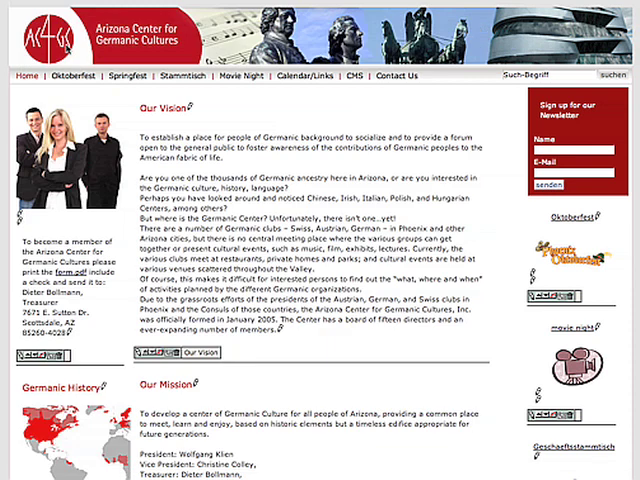
mouse_move(232, 84)
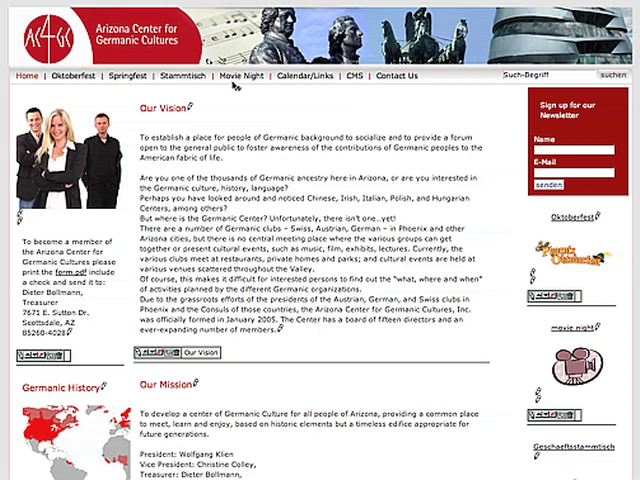
left_click(244, 76)
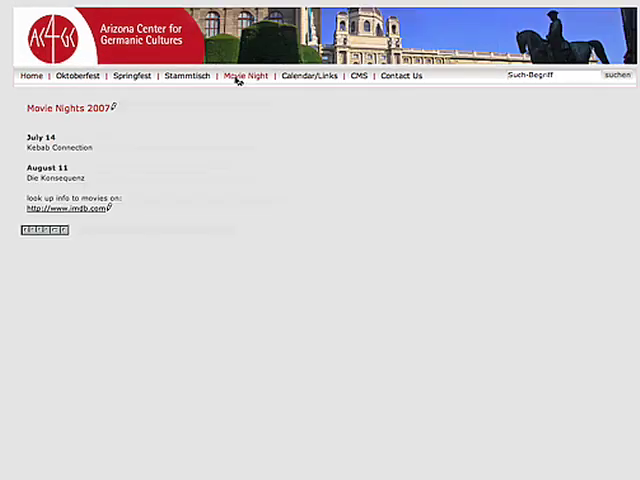